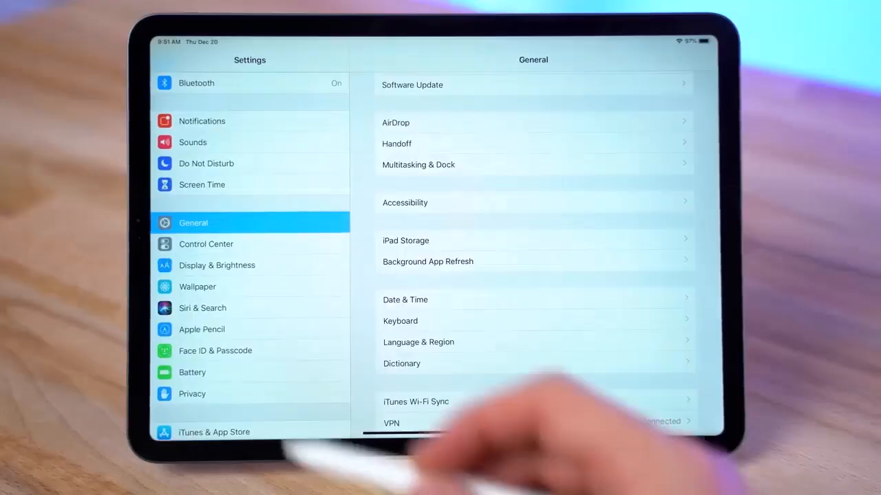
Step: Show the Apple Pencil page with double-tap set to switch between current tool and eraser
click(201, 331)
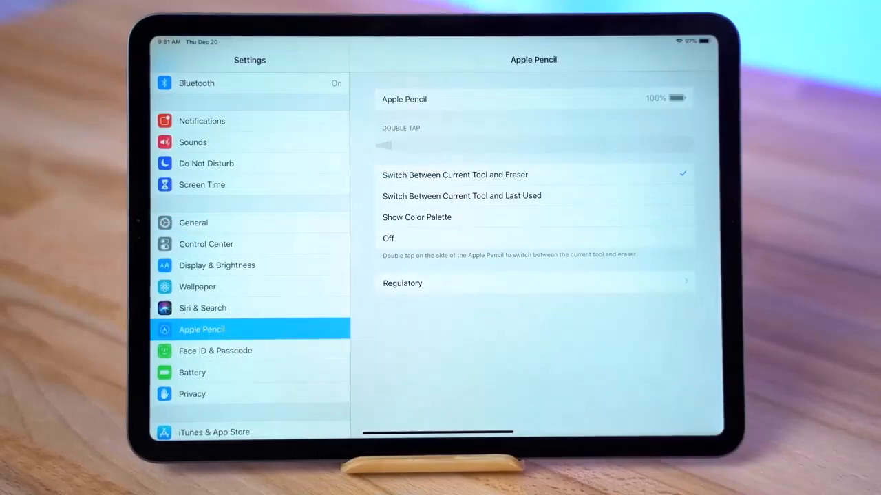